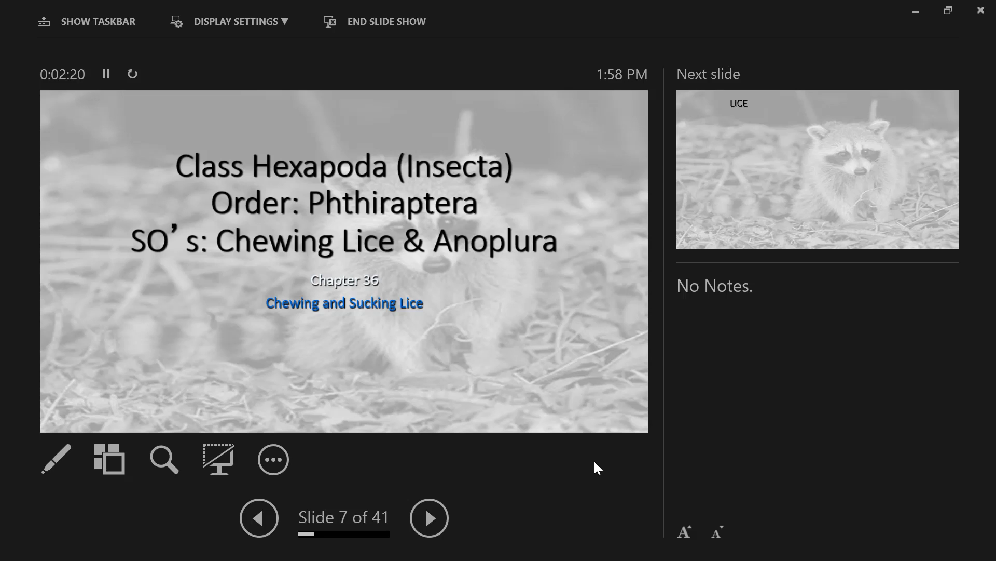
Step: Advance from slide 7 to slide 8, the LICE slide on cultural references
{"action": "left_click", "coordinate": [429, 518]}
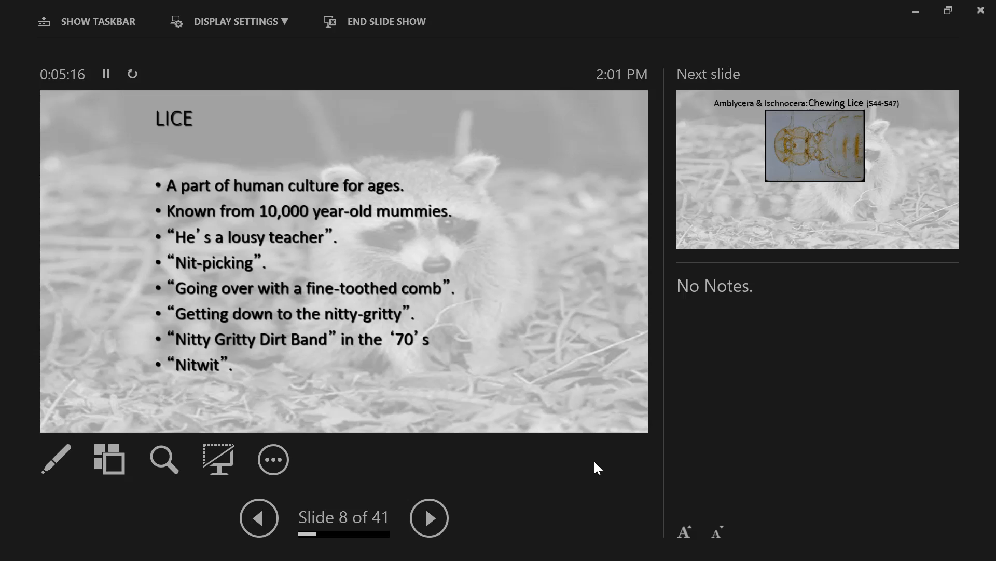
{"action": "left_click", "coordinate": [428, 517]}
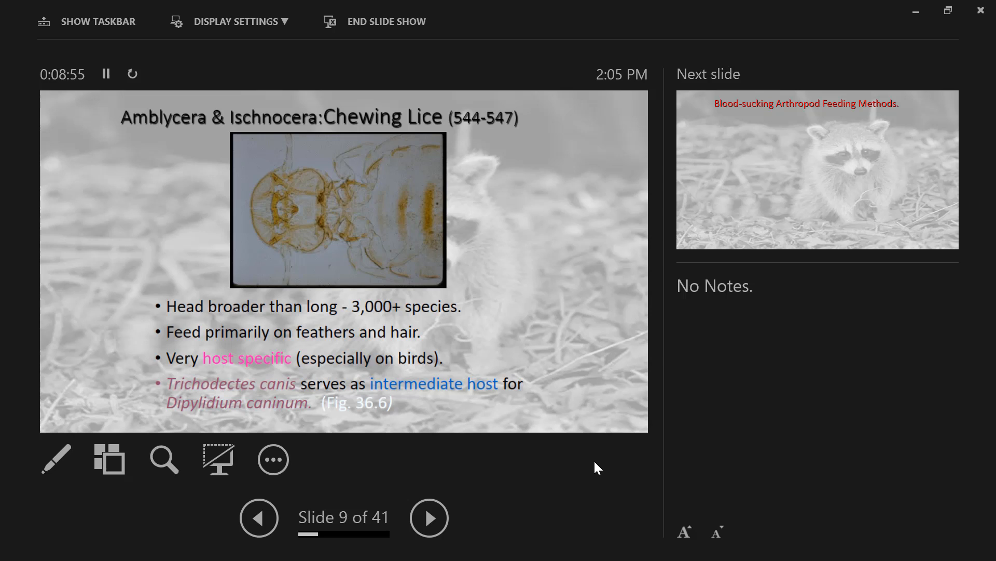
Step: Advance to slide 10, Blood-sucking Arthropod Feeding Methods
{"action": "left_click", "coordinate": [429, 517]}
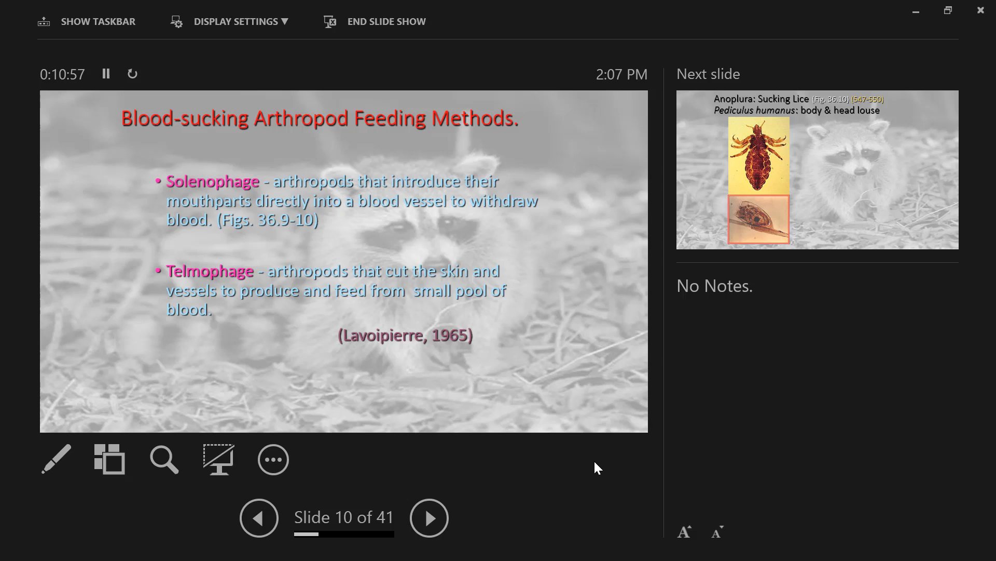
Step: Advance to slide 11, Pediculus humanus: body & head louse
{"action": "left_click", "coordinate": [429, 518]}
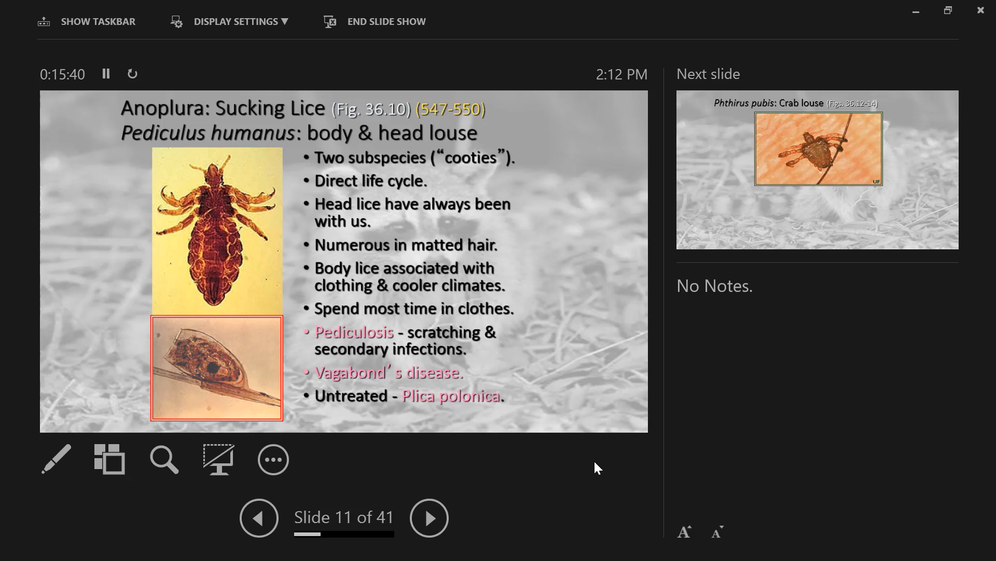
Step: Advance to slide 12, Phthirus pubis: Crab louse
{"action": "left_click", "coordinate": [430, 517]}
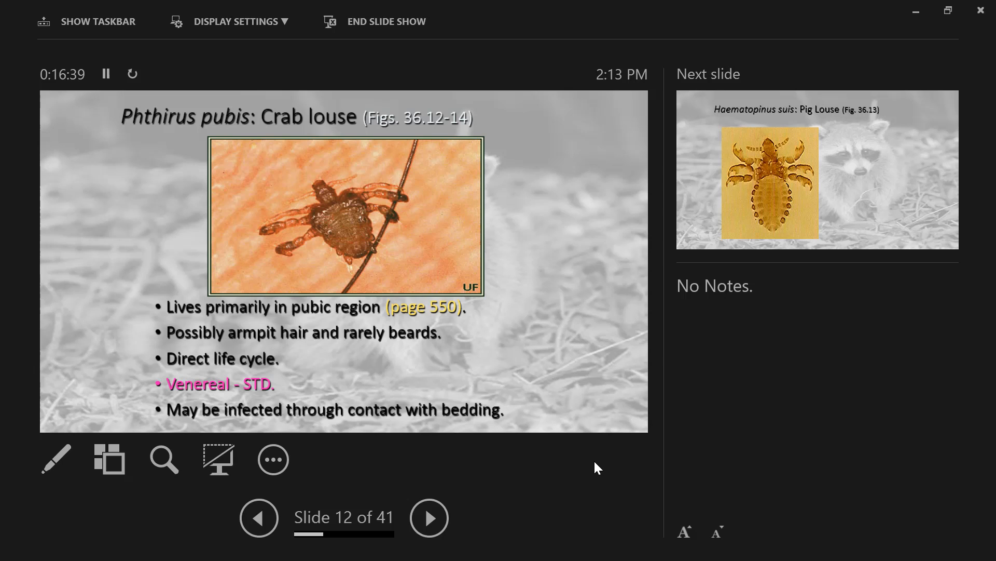
Step: Advance to slide 13, Haematopinus suis: Pig Louse
{"action": "left_click", "coordinate": [429, 518]}
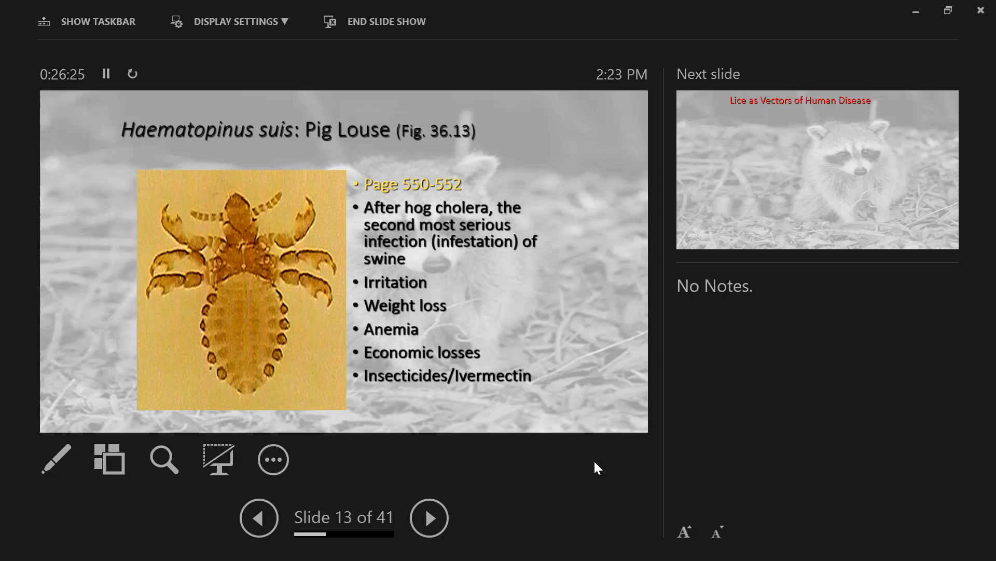
Step: Advance to slide 14 and reveal the remaining relapsing fever bullets
{"action": "left_click", "coordinate": [429, 518]}
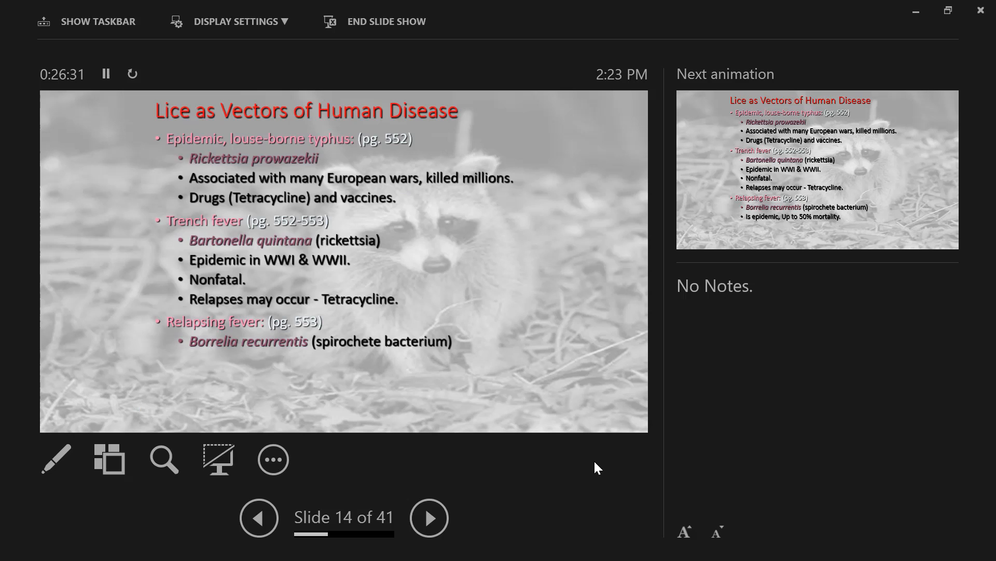
{"action": "left_click", "coordinate": [429, 517]}
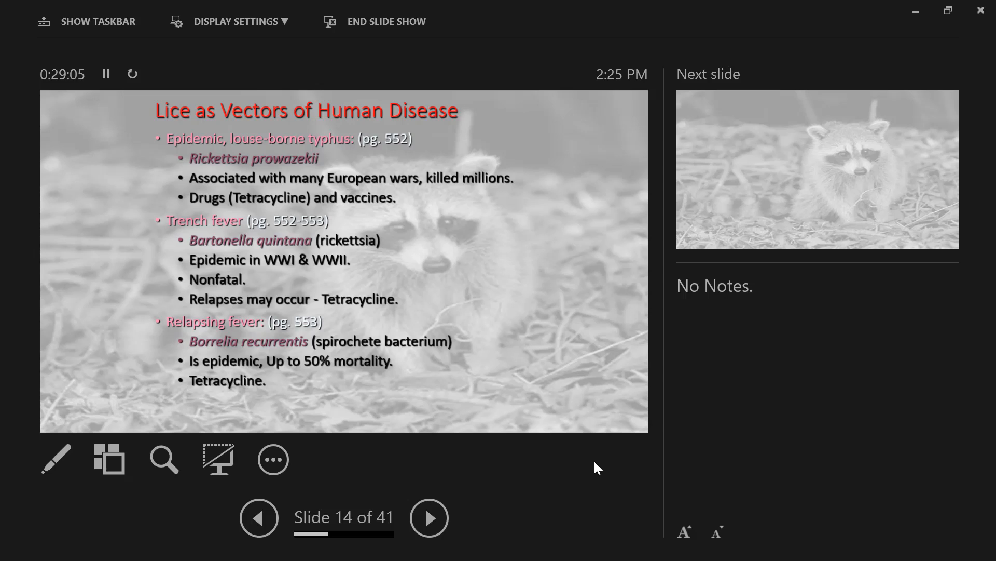
Step: Advance to slide 15, the Chapter 37 Hemiptera: True Bugs title slide
{"action": "left_click", "coordinate": [429, 517]}
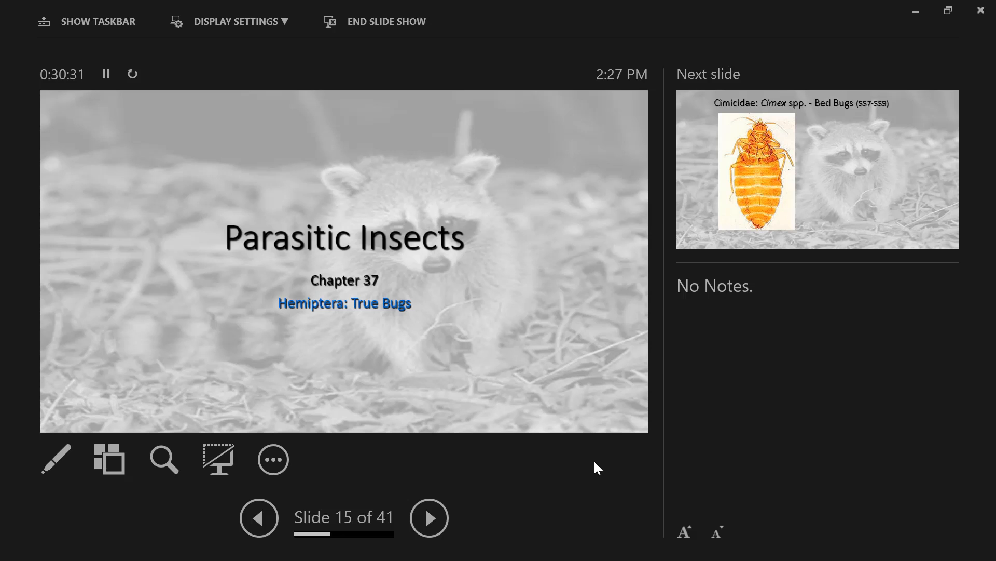
Step: Advance to slide 16, Cimicidae: Cimex spp. - Bed Bugs
{"action": "left_click", "coordinate": [429, 518]}
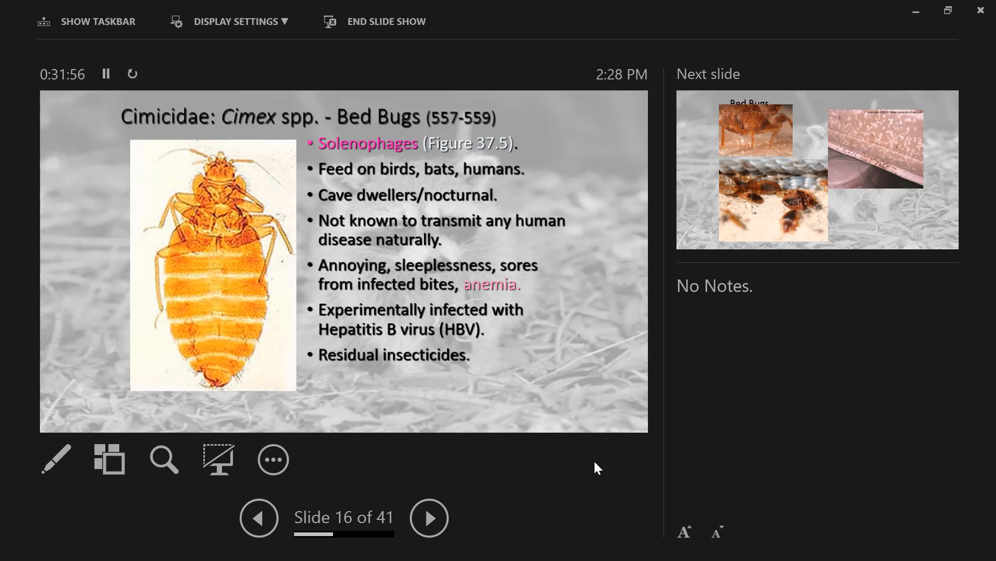
Step: Advance to slide 17, the Bed Bugs photo slide
{"action": "left_click", "coordinate": [429, 517]}
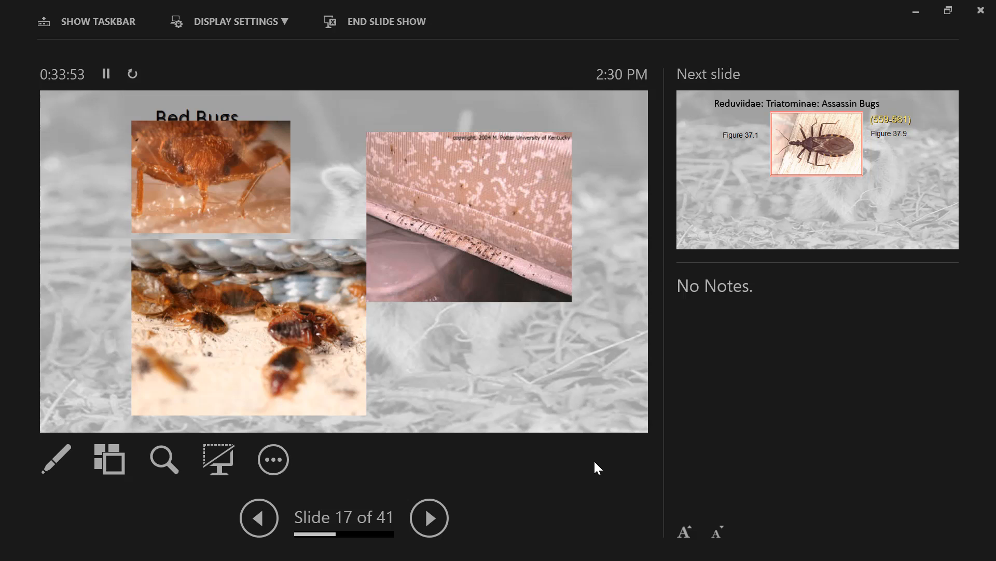
Step: Advance to slide 18, Reduviidae: Triatominae: Assassin Bugs
{"action": "left_click", "coordinate": [429, 517]}
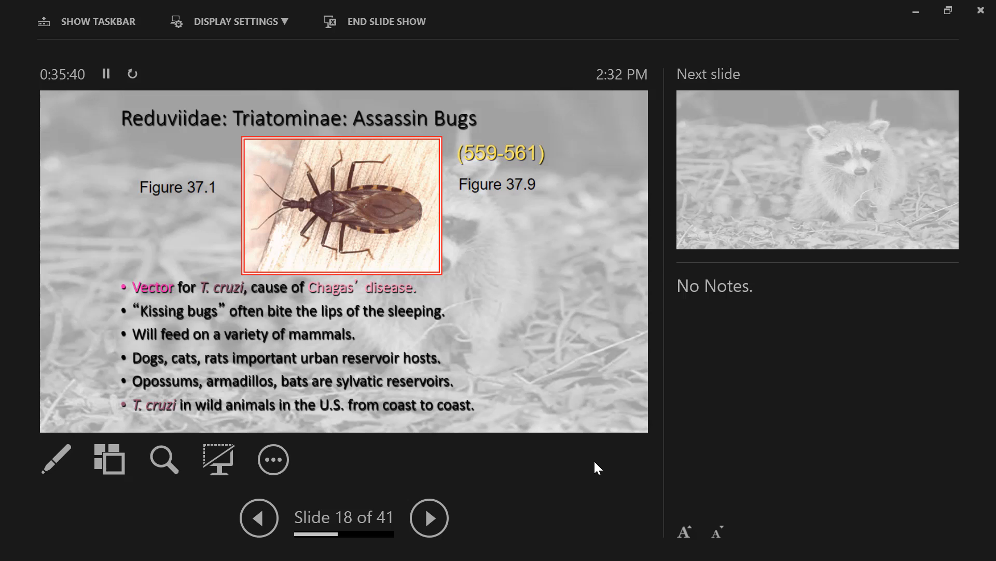
Step: Advance Presenter View to slide 19, the Chapter 38 Parasitic Insects fleas title slide
{"action": "left_click", "coordinate": [429, 517]}
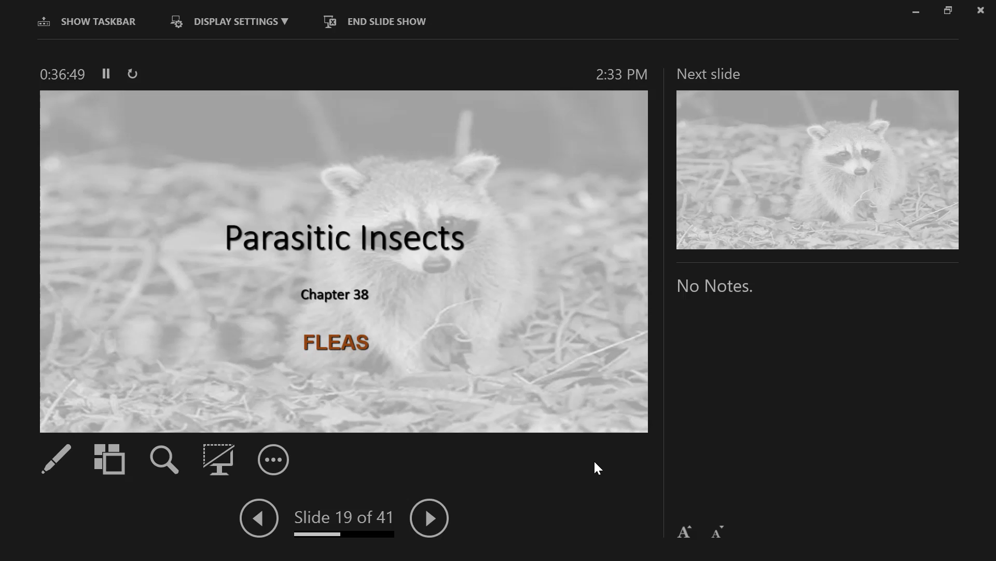
Step: Advance through slide 20's Lehane quote to slide 21's Swift 1733 quote
{"action": "left_click", "coordinate": [429, 517]}
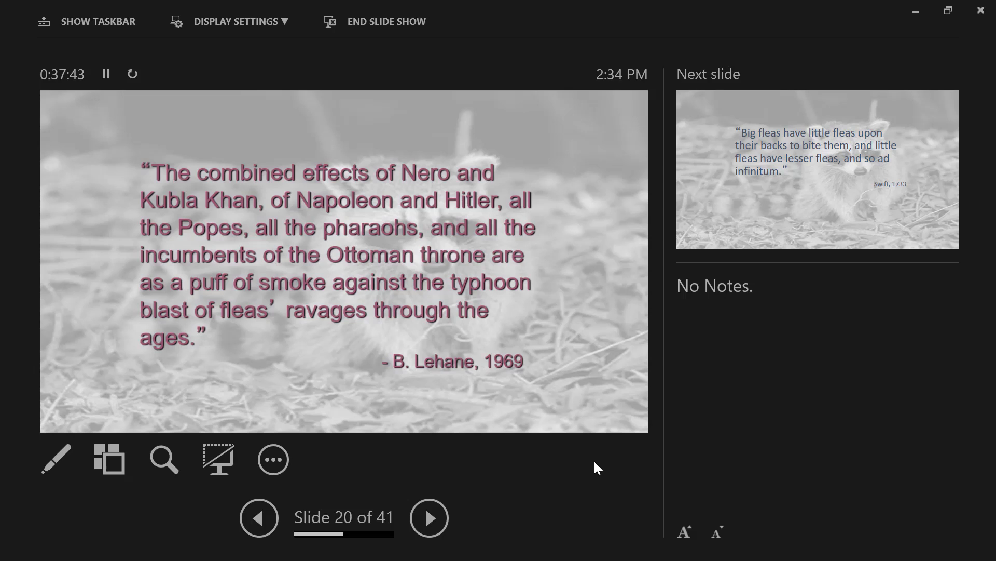
{"action": "left_click", "coordinate": [429, 517]}
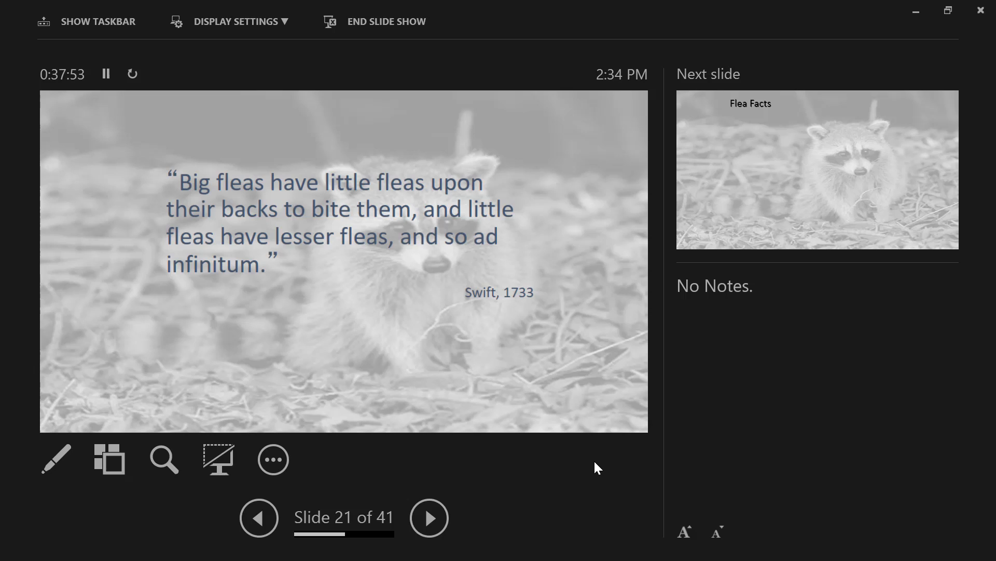
Step: Advance to slide 22, Flea Facts on ctenidia, resilin jumping and survival
{"action": "left_click", "coordinate": [429, 517]}
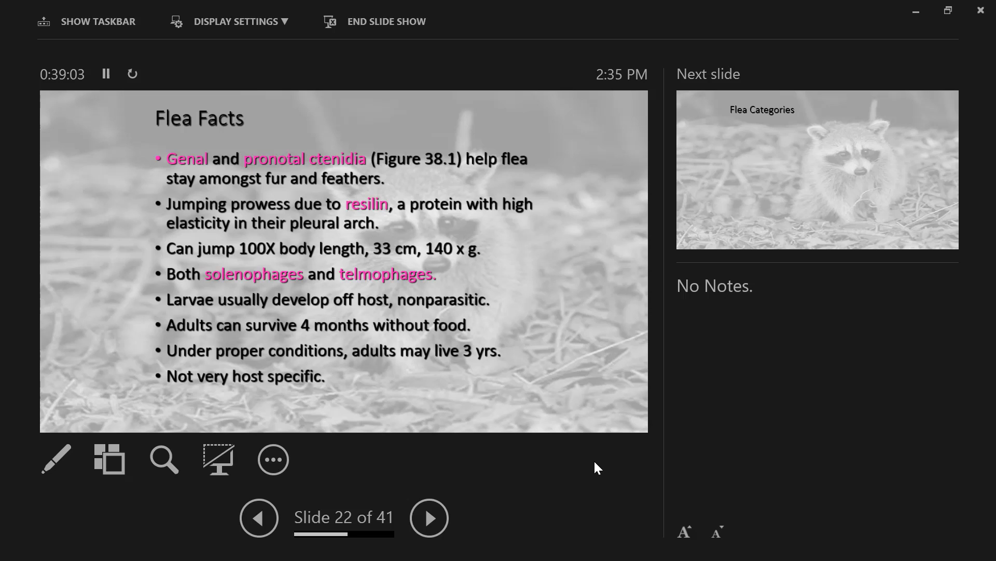
Step: Advance to slide 23, Flea Categories, covering rodent fleas, sticktights and chigoes
{"action": "left_click", "coordinate": [429, 517]}
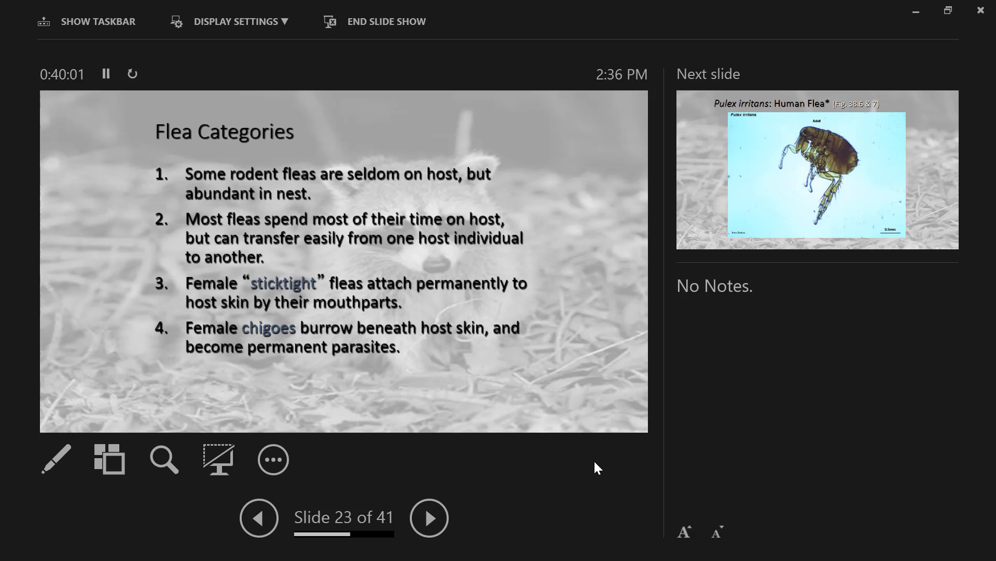
{"action": "left_click", "coordinate": [429, 517]}
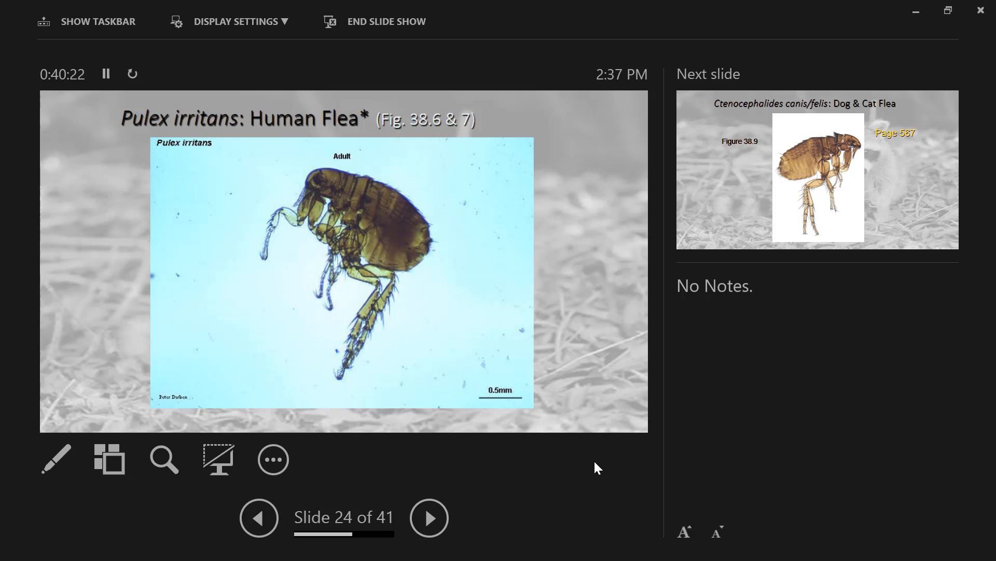
Step: Advance to slide 25, Ctenocephalides canis/felis: Dog & Cat Flea
{"action": "left_click", "coordinate": [429, 518]}
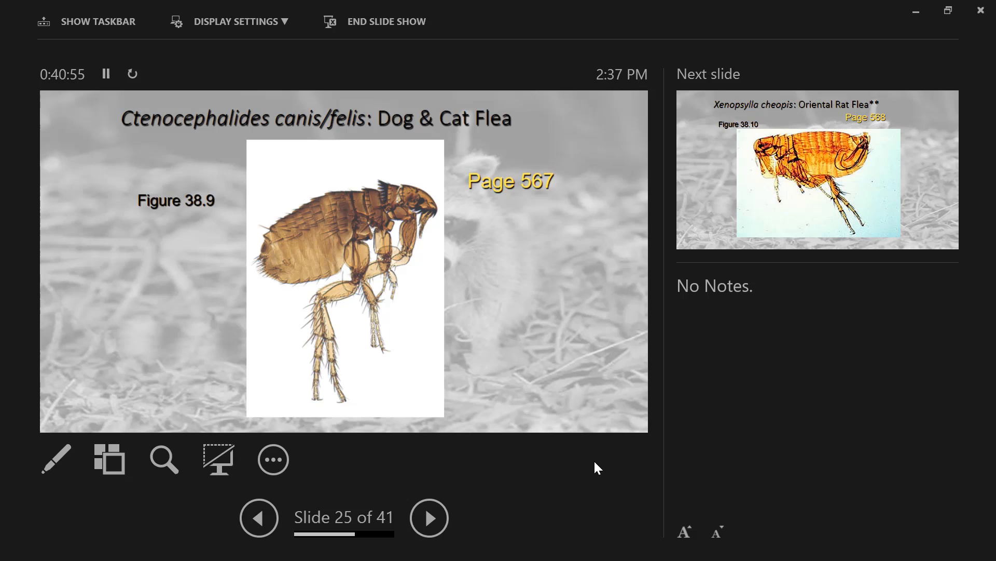
Step: Advance to slide 26, Xenopsylla cheopis: Oriental Rat Flea
{"action": "left_click", "coordinate": [429, 517]}
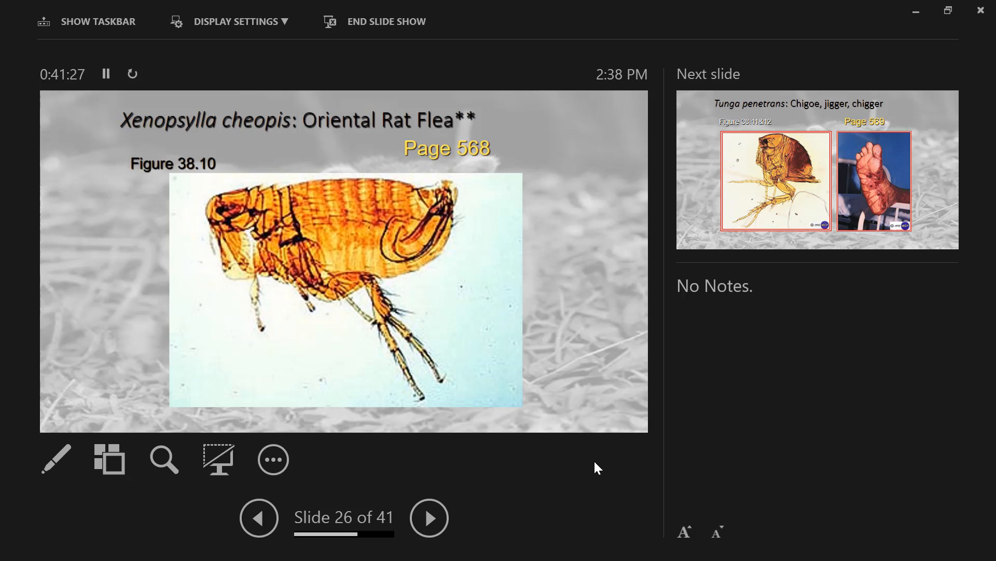
Step: Advance to slide 27, Tunga penetrans: chigoe, jigger, chigger
{"action": "left_click", "coordinate": [430, 517]}
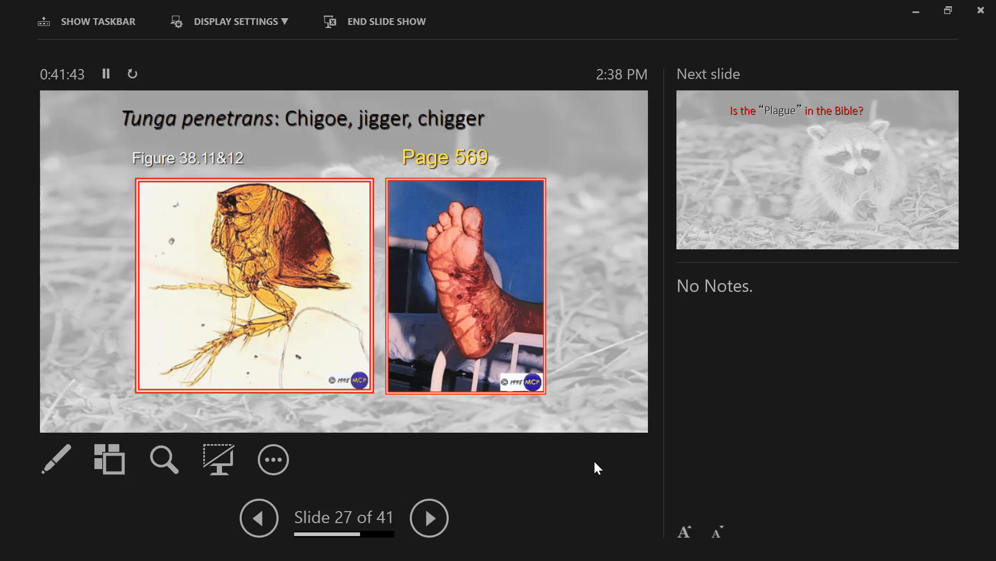
Step: Advance to slide 28, Is the Plague in the Bible? with I Samuel 6:4
{"action": "left_click", "coordinate": [429, 518]}
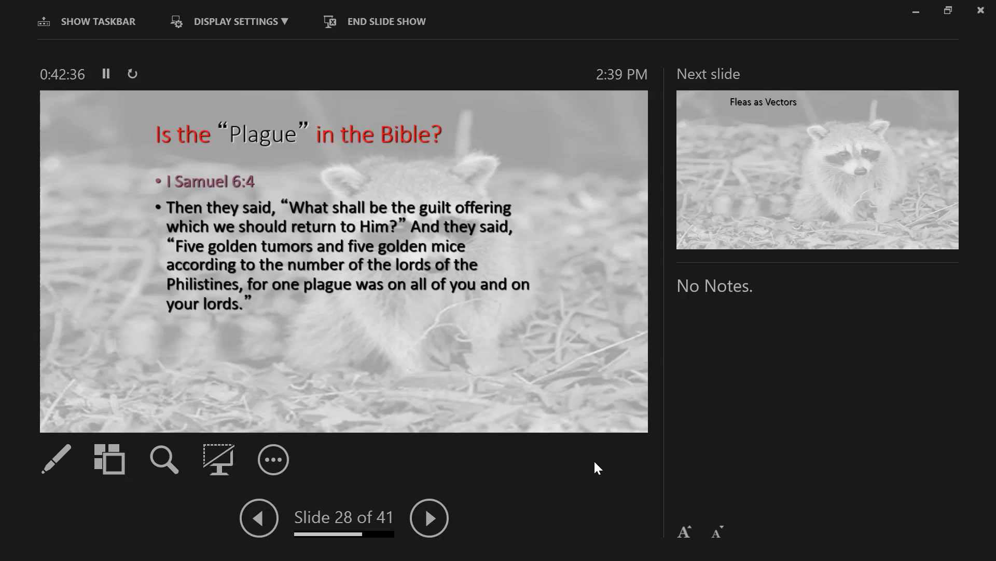
Step: Advance to slide 29, Fleas as Vectors, on plague and the Black Death
{"action": "left_click", "coordinate": [429, 518]}
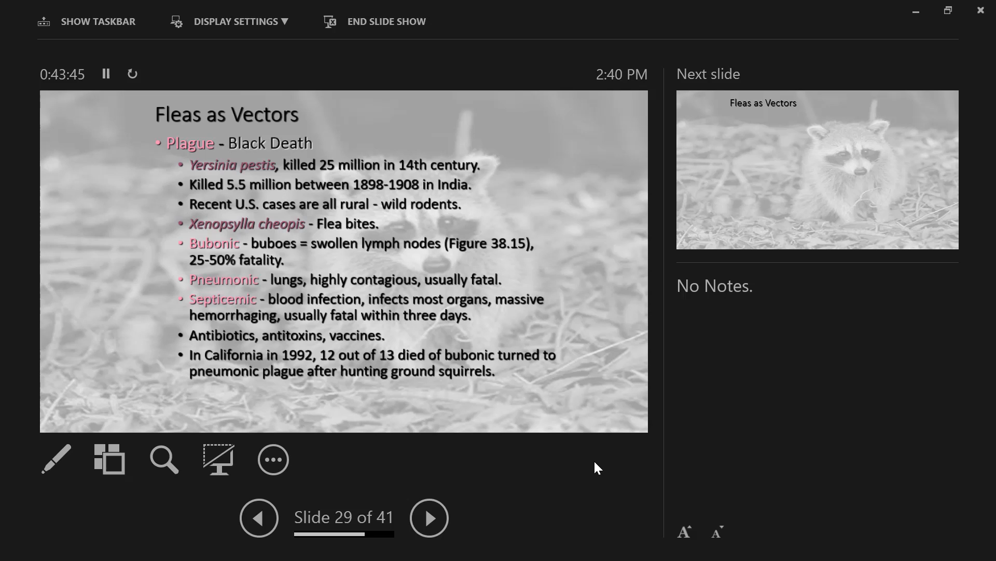
Step: Advance two slides to slide 31, listing fleas and the worms they transmit
{"action": "left_click", "coordinate": [428, 517]}
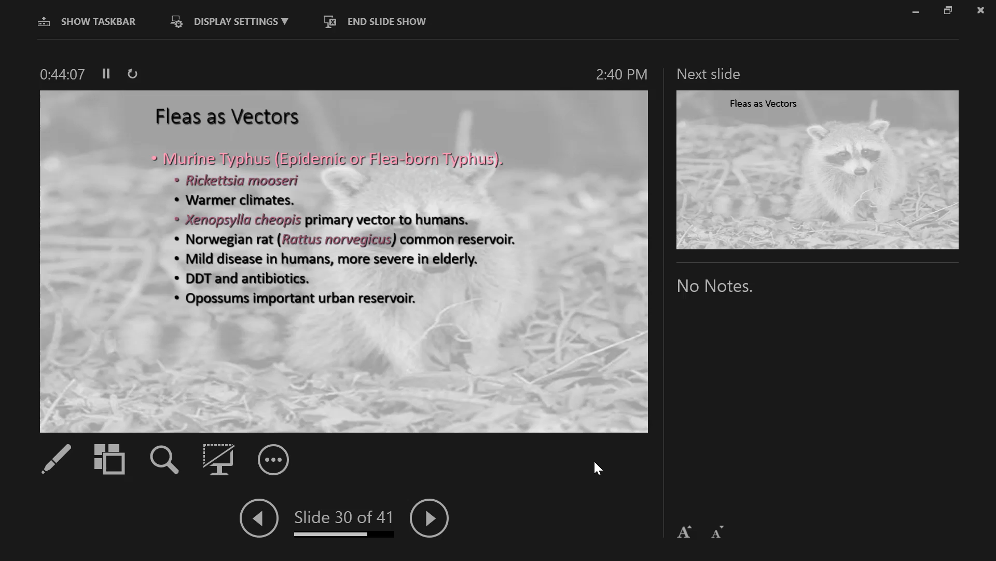
{"action": "left_click", "coordinate": [430, 517]}
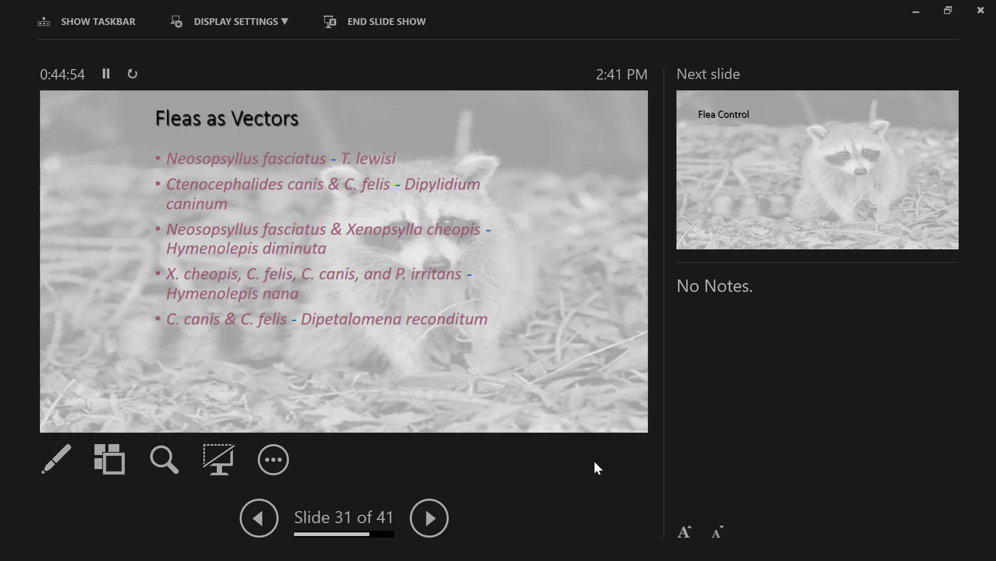
Step: Advance to slide 32, Flea Control, covering pesticides, growth regulators and filters
{"action": "left_click", "coordinate": [430, 518]}
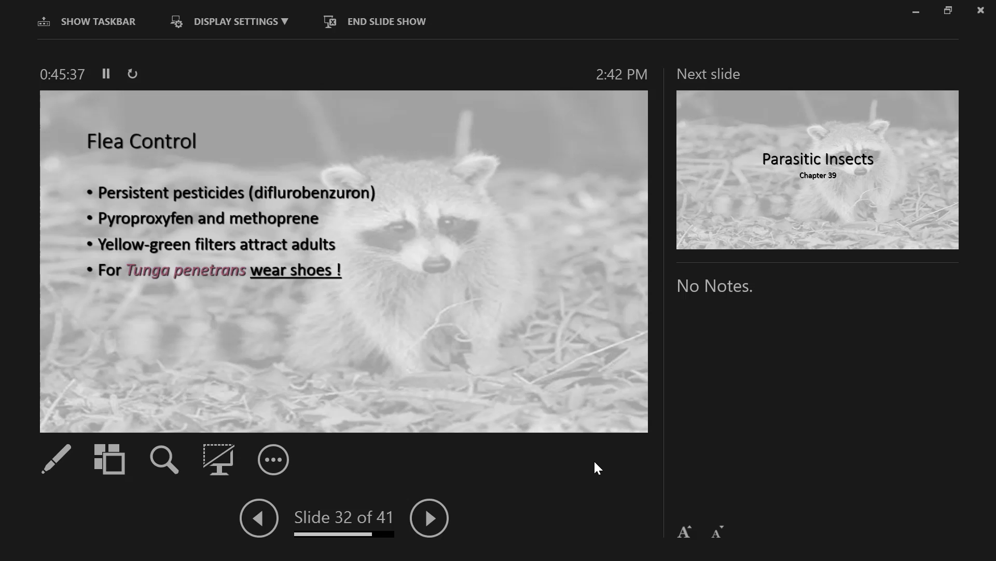
{"action": "left_click", "coordinate": [386, 22]}
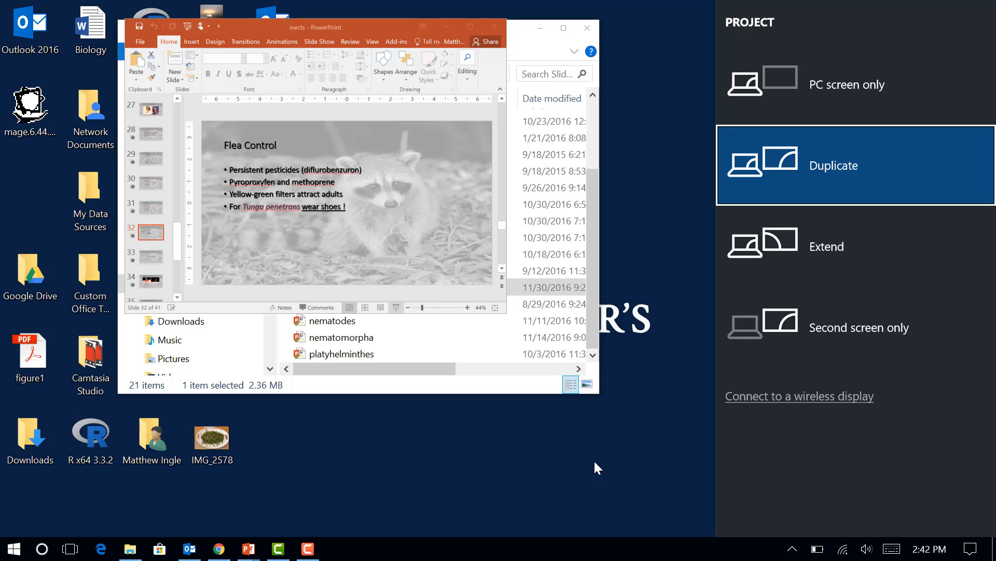
{"action": "mouse_move", "coordinate": [327, 9]}
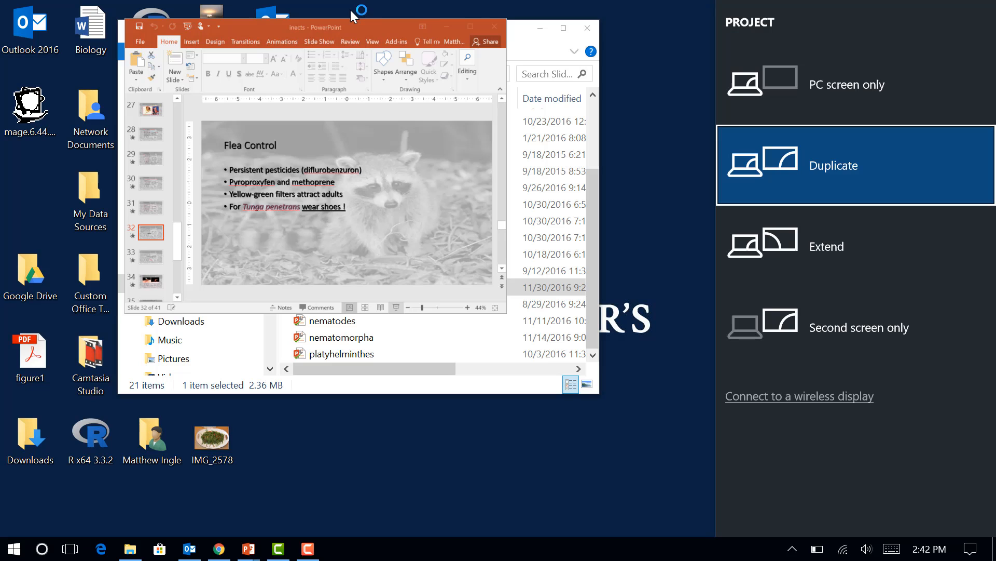
{"action": "mouse_move", "coordinate": [508, 4]}
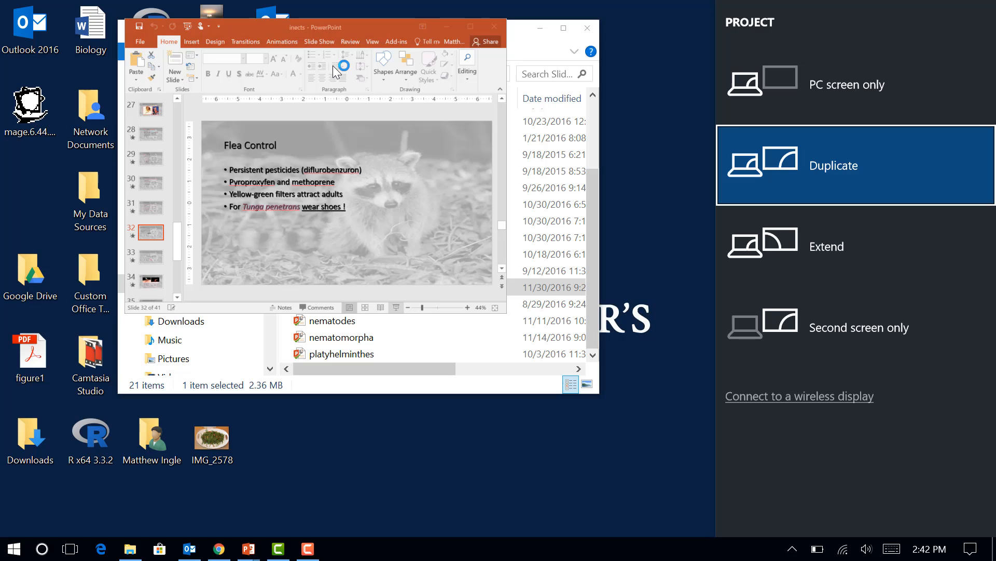
{"action": "mouse_move", "coordinate": [295, 65]}
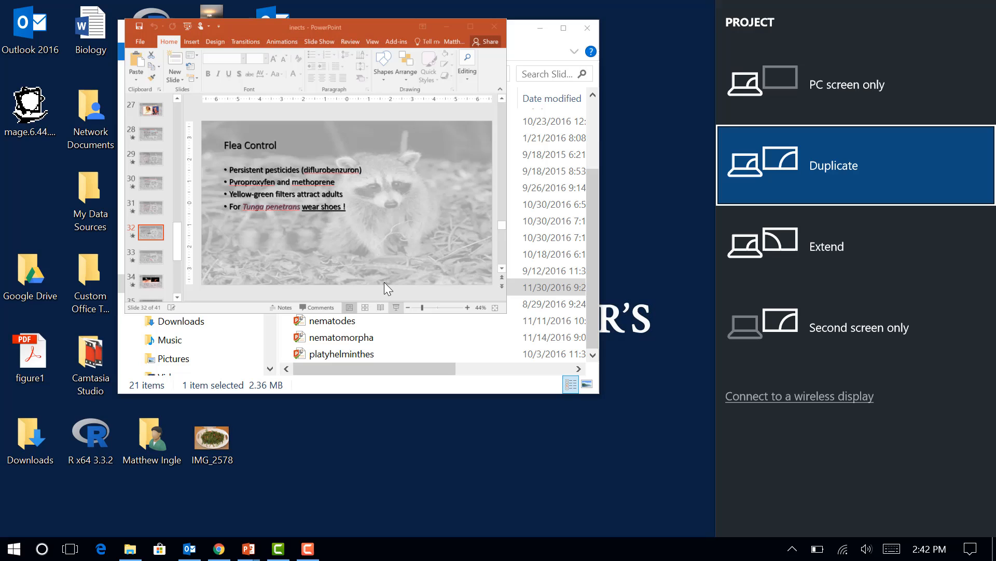
{"action": "mouse_move", "coordinate": [745, 452]}
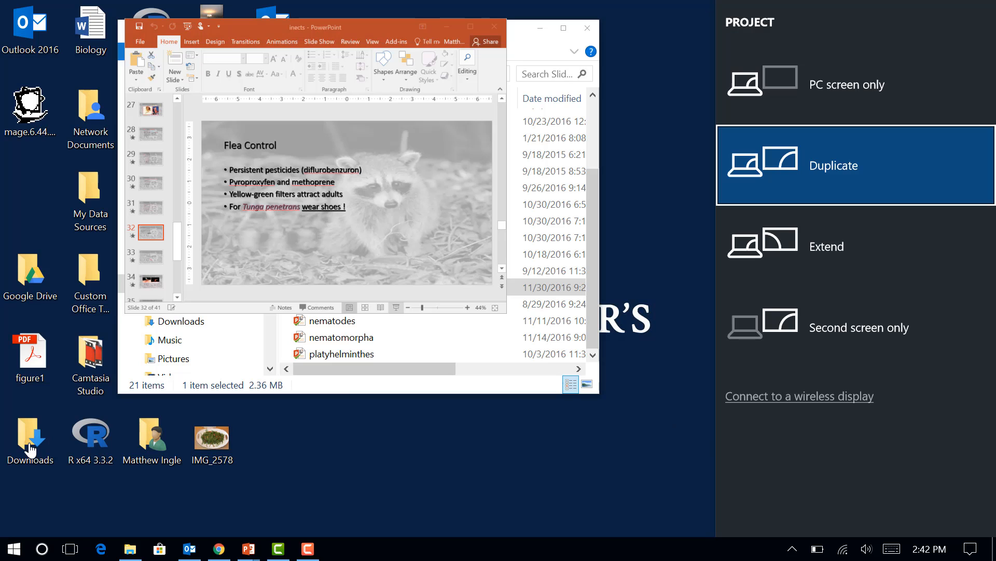
{"action": "mouse_move", "coordinate": [206, 3]}
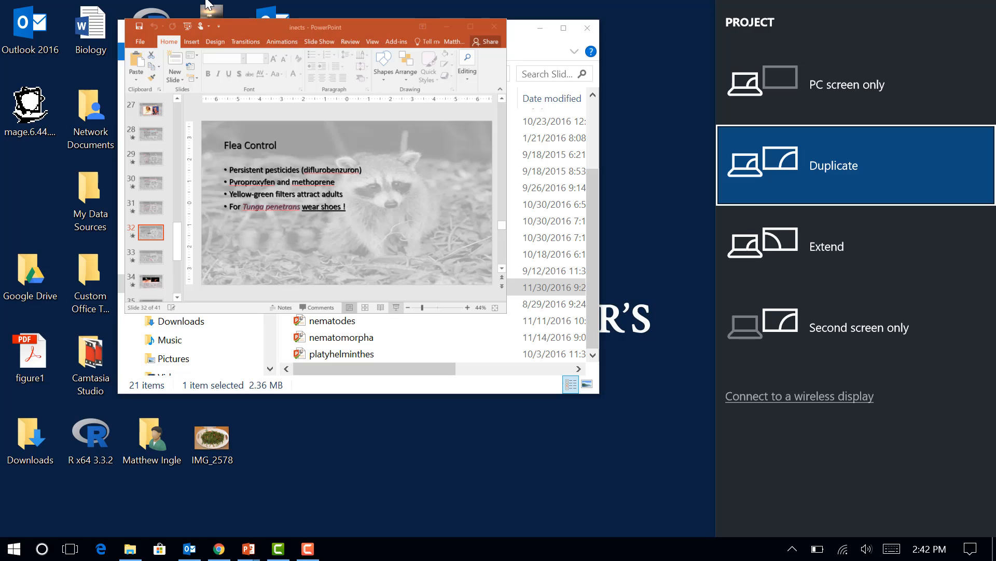
{"action": "mouse_move", "coordinate": [146, 98]}
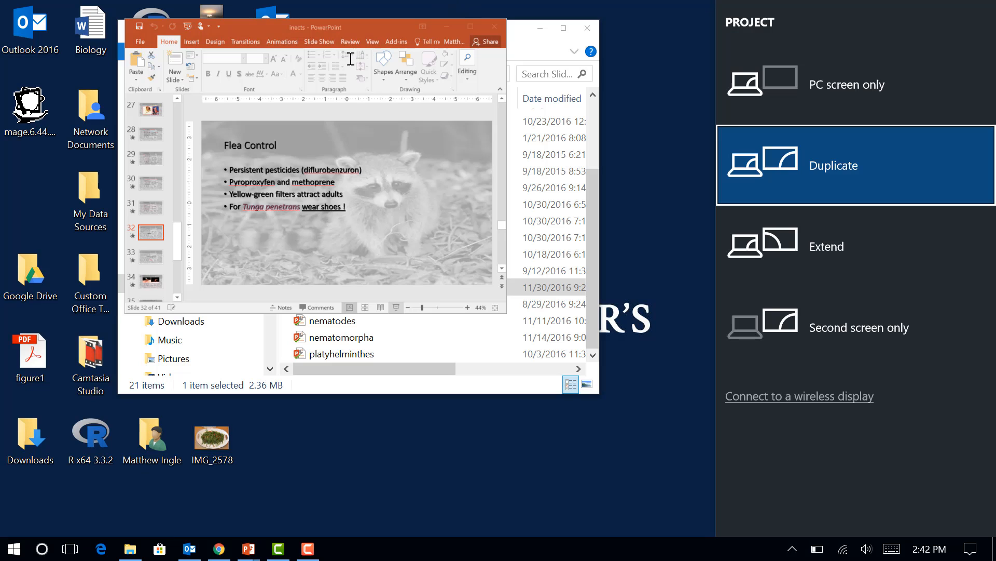
{"action": "mouse_move", "coordinate": [710, 414]}
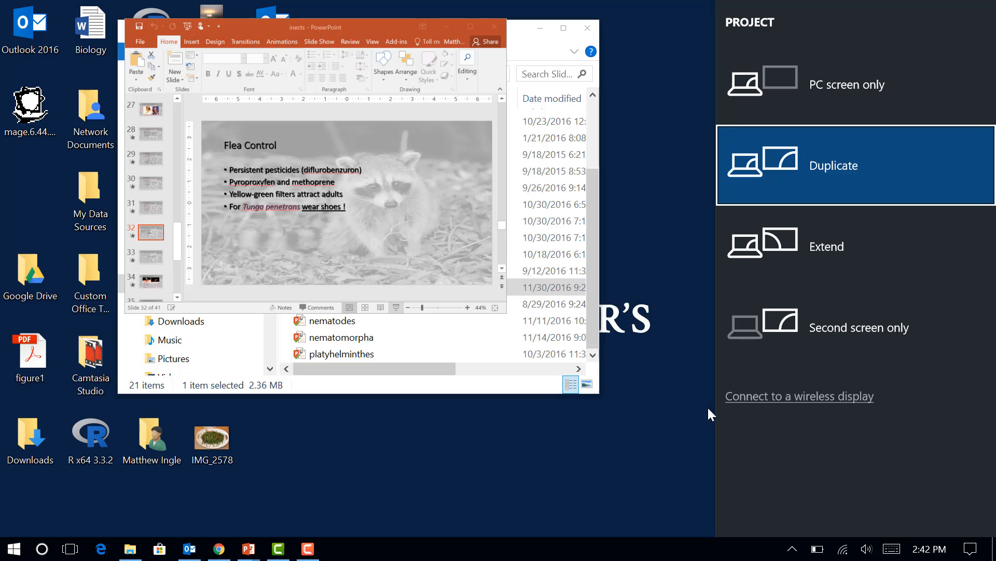
{"action": "mouse_move", "coordinate": [744, 450]}
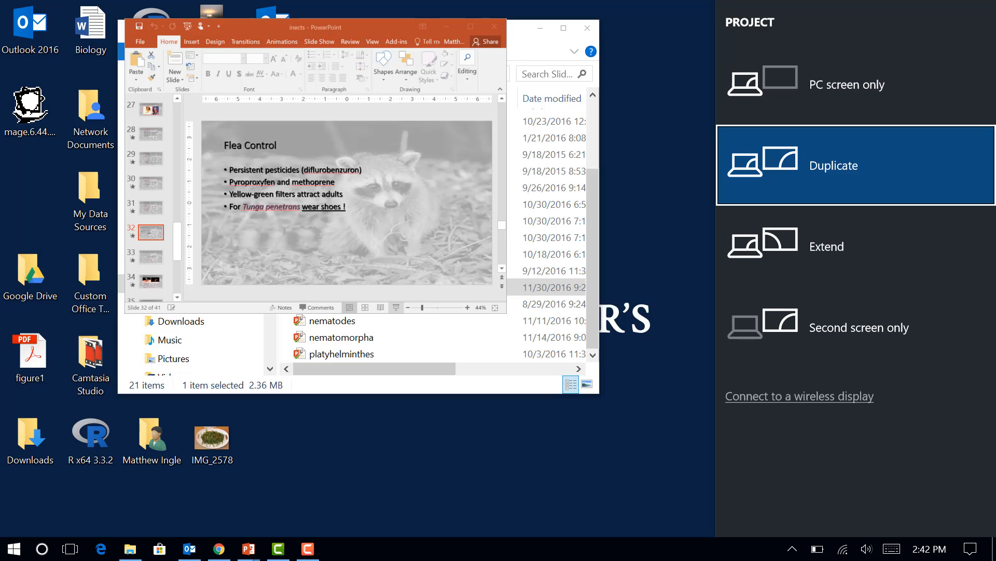
{"action": "mouse_move", "coordinate": [502, 334]}
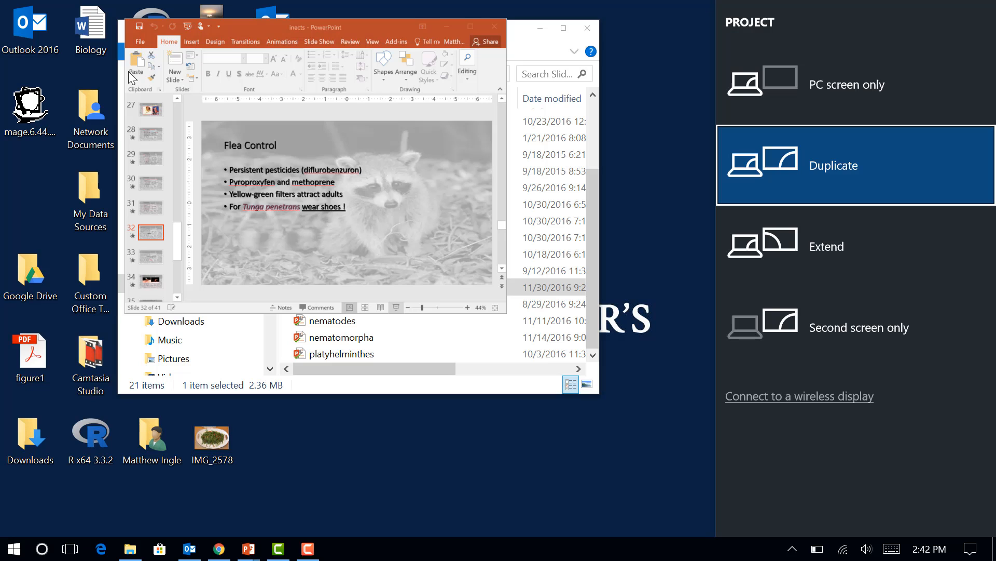
{"action": "mouse_move", "coordinate": [371, 291]}
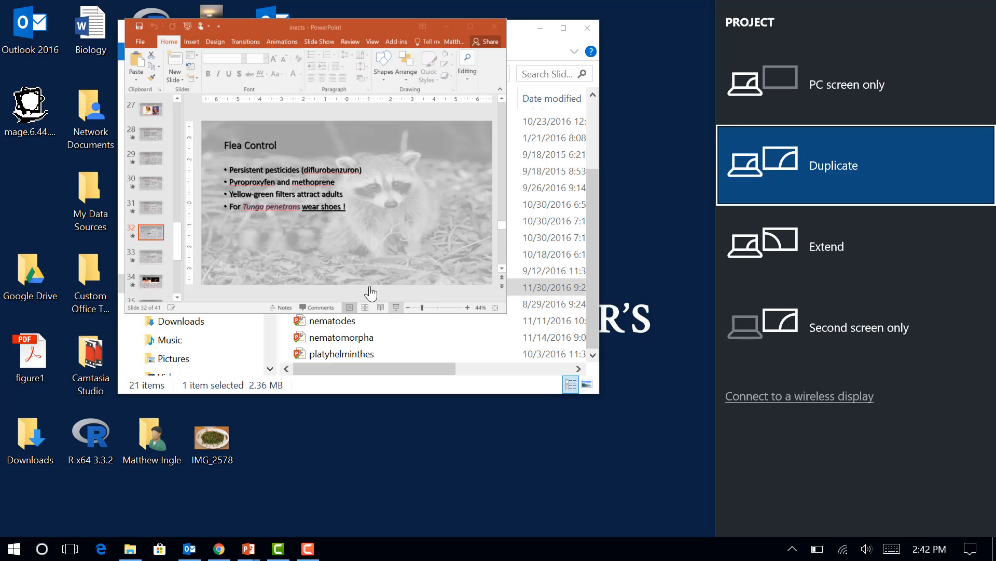
{"action": "mouse_move", "coordinate": [419, 273]}
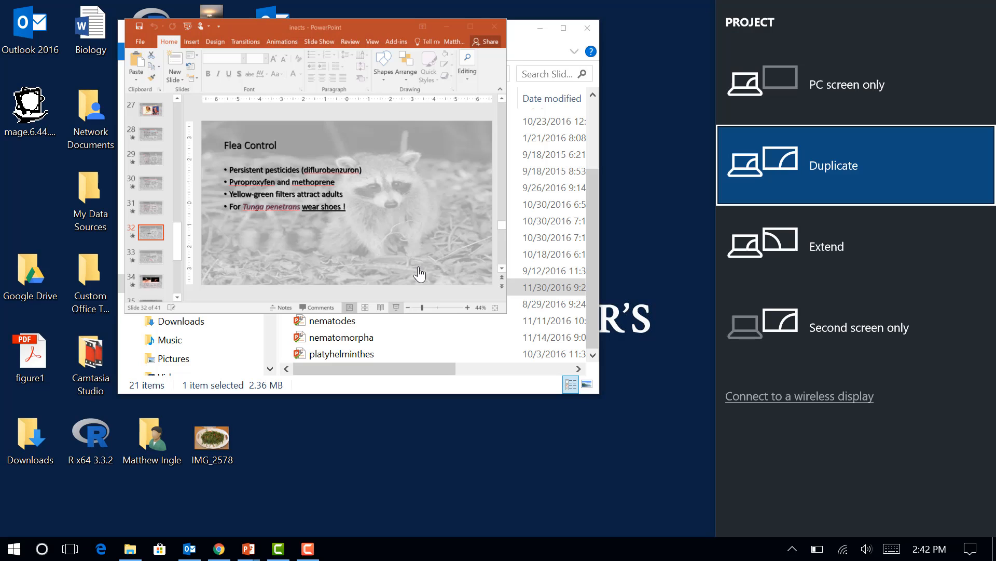
{"action": "mouse_move", "coordinate": [160, 61]}
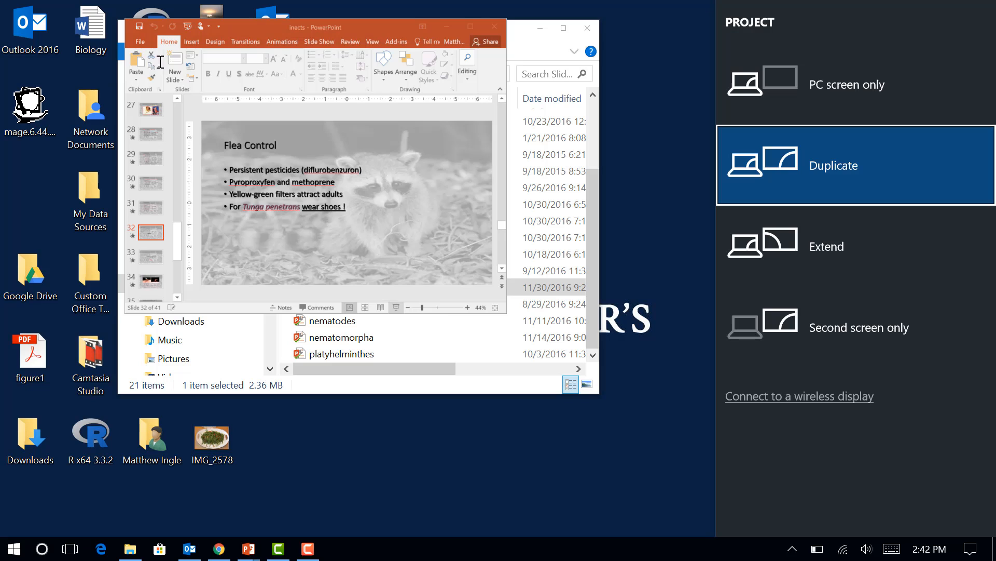
{"action": "mouse_move", "coordinate": [95, 77]}
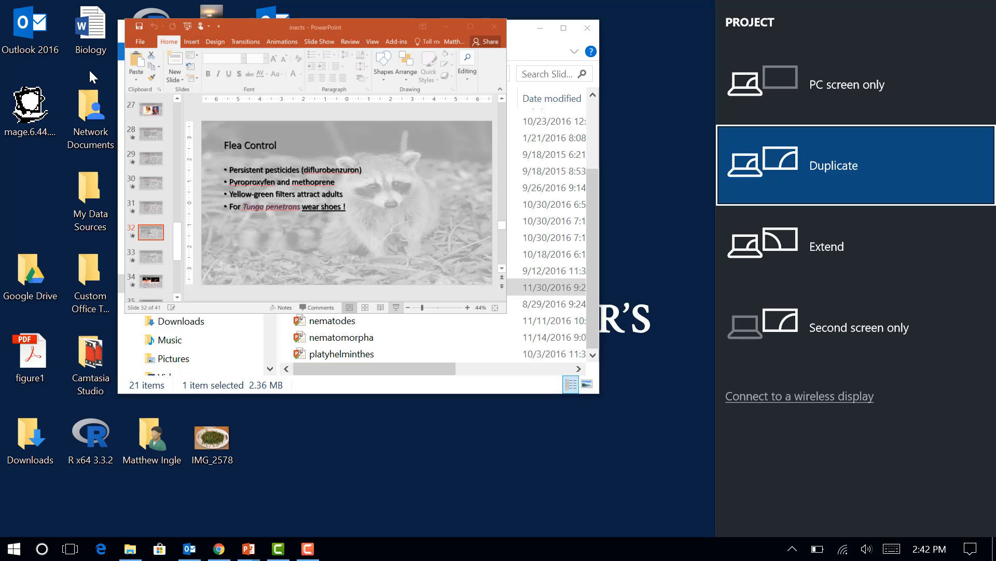
{"action": "mouse_move", "coordinate": [700, 322]}
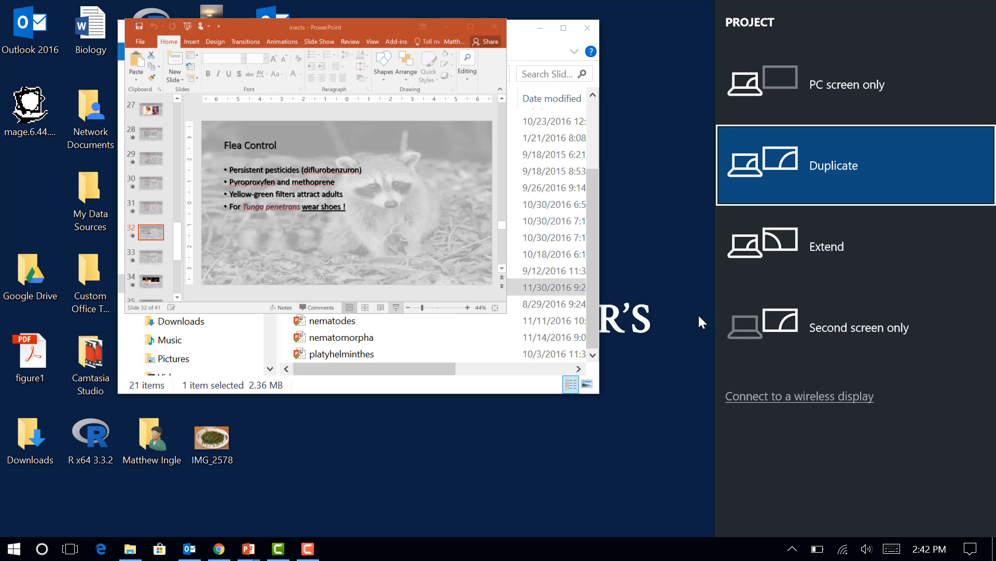
{"action": "mouse_move", "coordinate": [727, 410]}
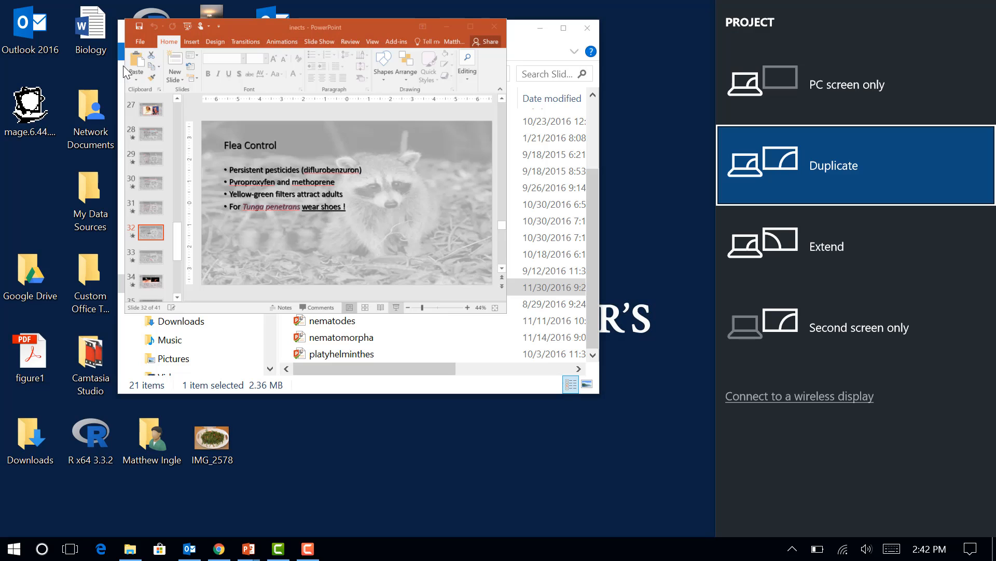
{"action": "mouse_move", "coordinate": [424, 298]}
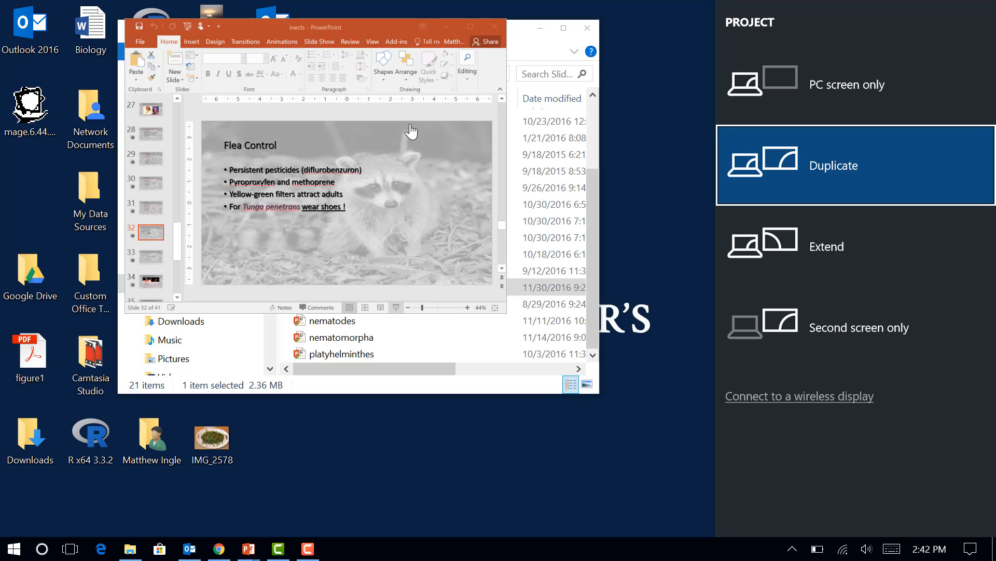
{"action": "mouse_move", "coordinate": [762, 450]}
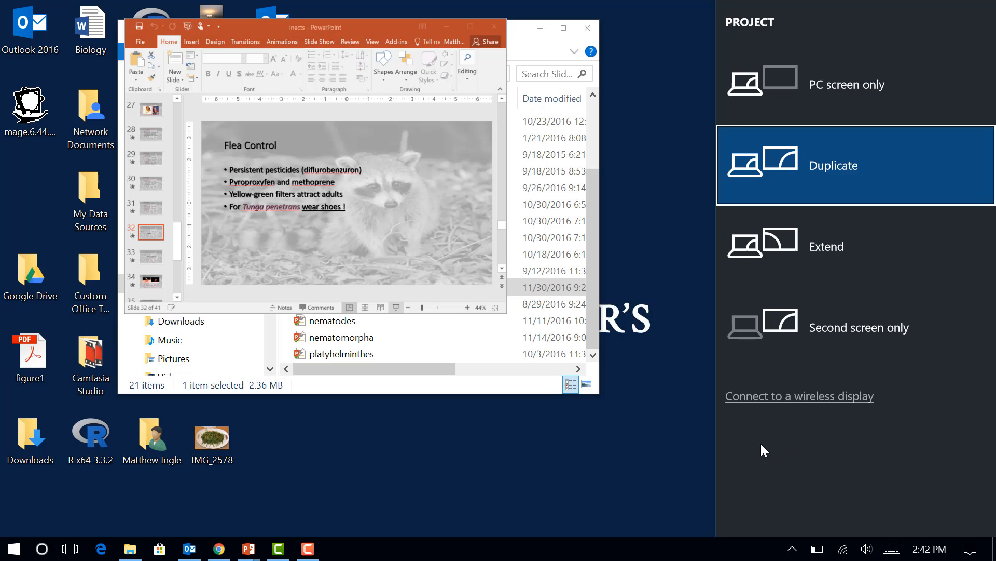
{"action": "mouse_move", "coordinate": [751, 456]}
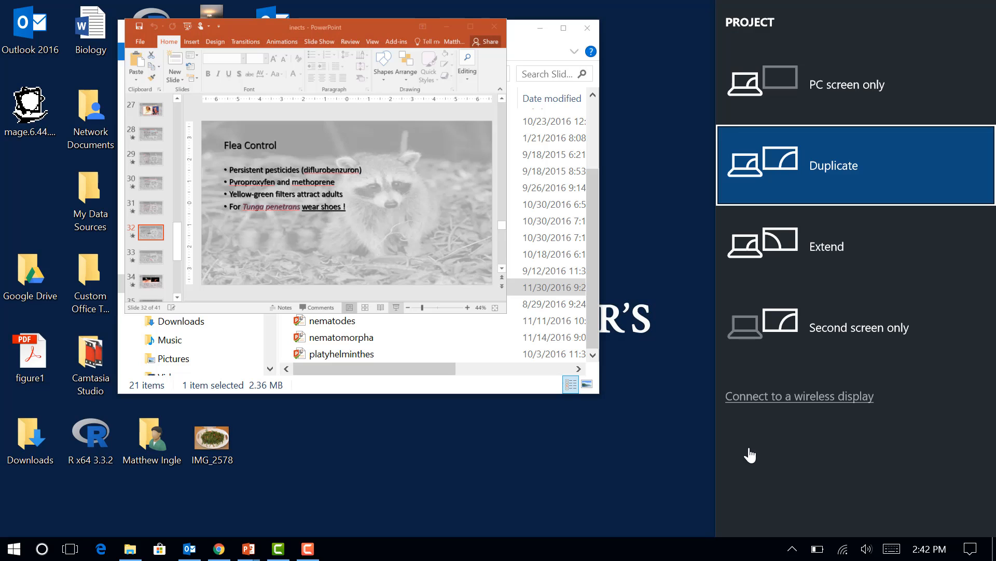
{"action": "mouse_move", "coordinate": [31, 461]}
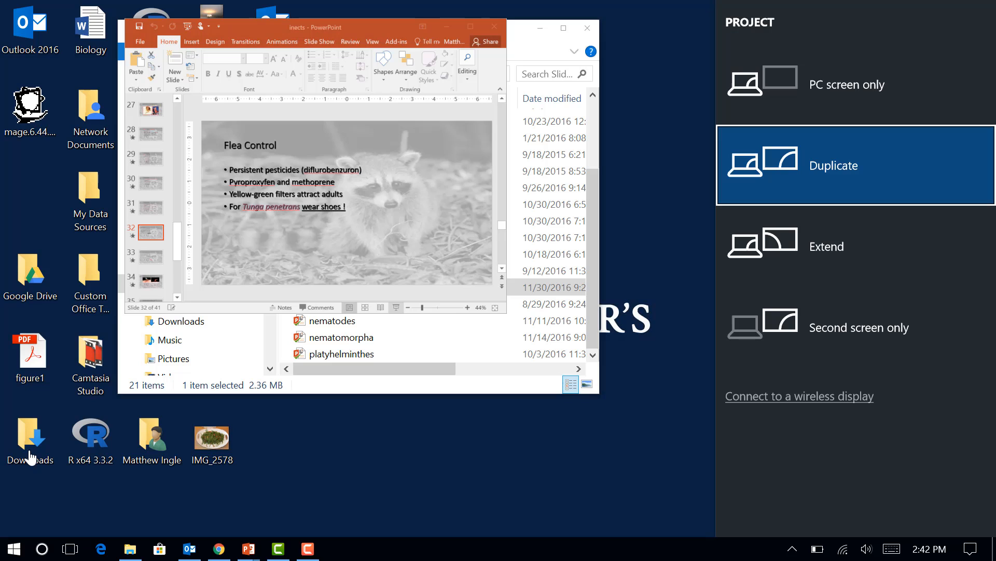
{"action": "mouse_move", "coordinate": [308, 8]}
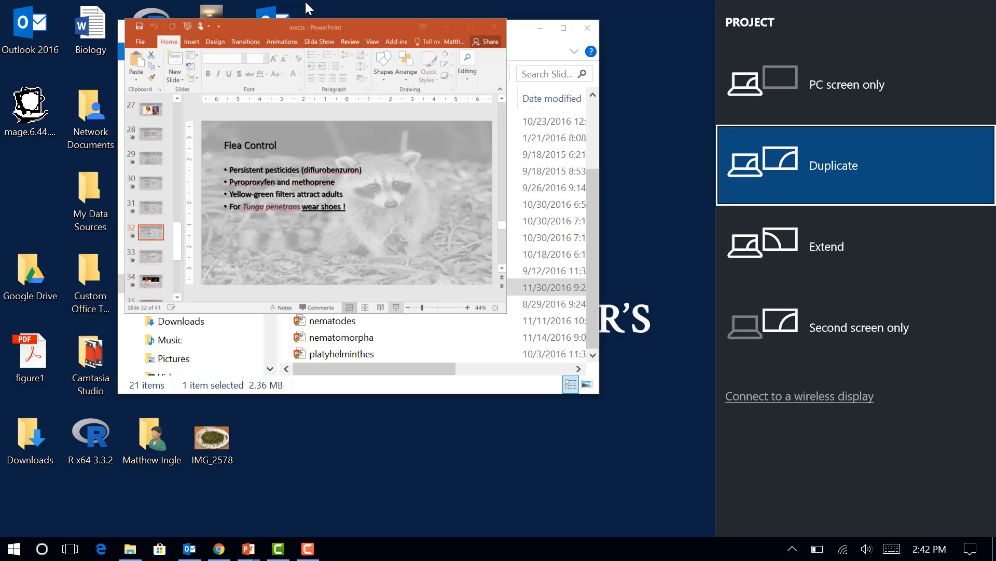